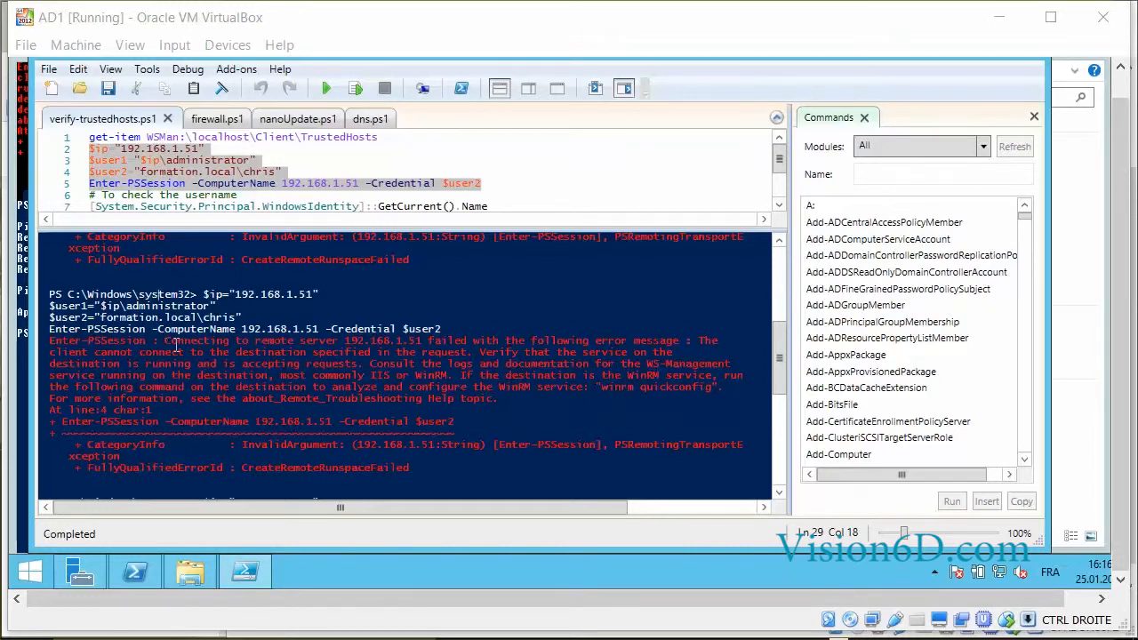
mouse_move(364, 345)
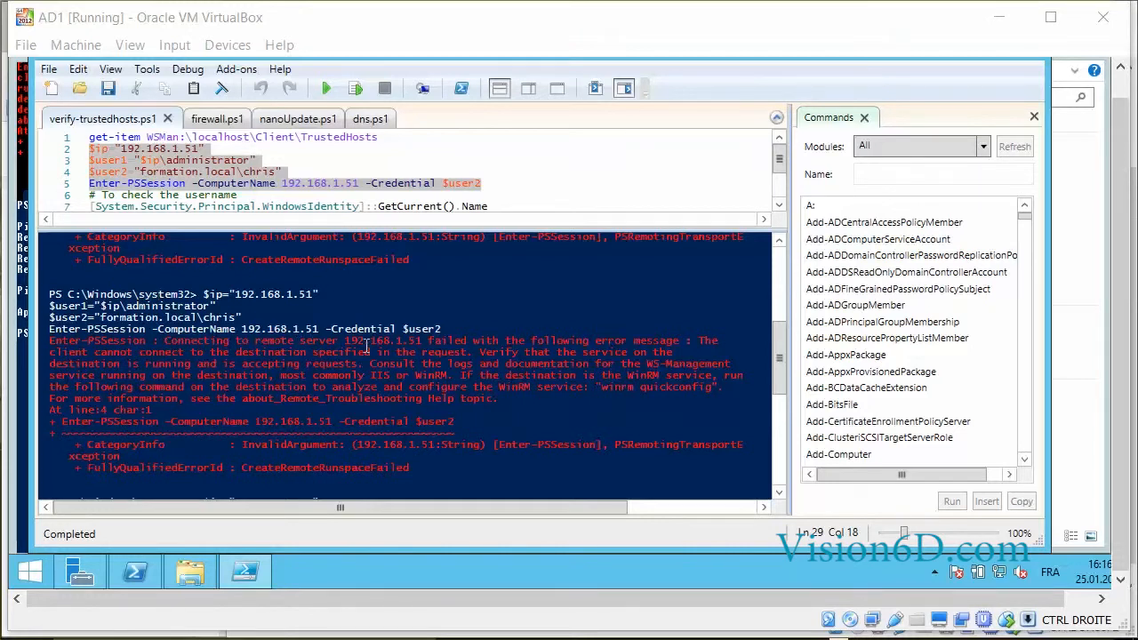
mouse_move(656, 342)
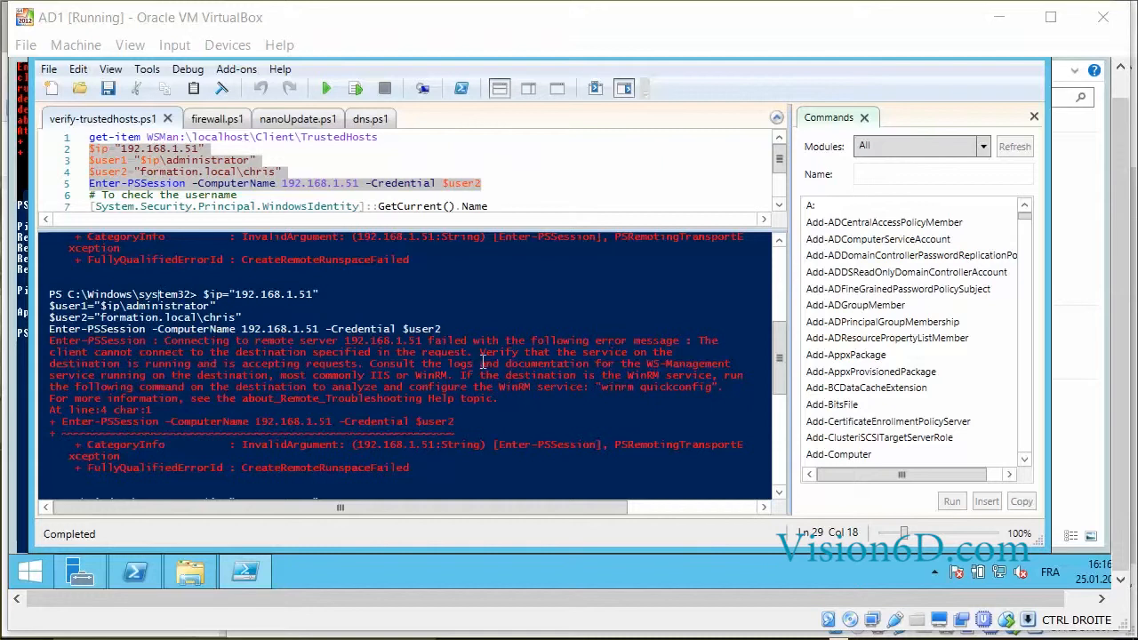
mouse_move(165, 376)
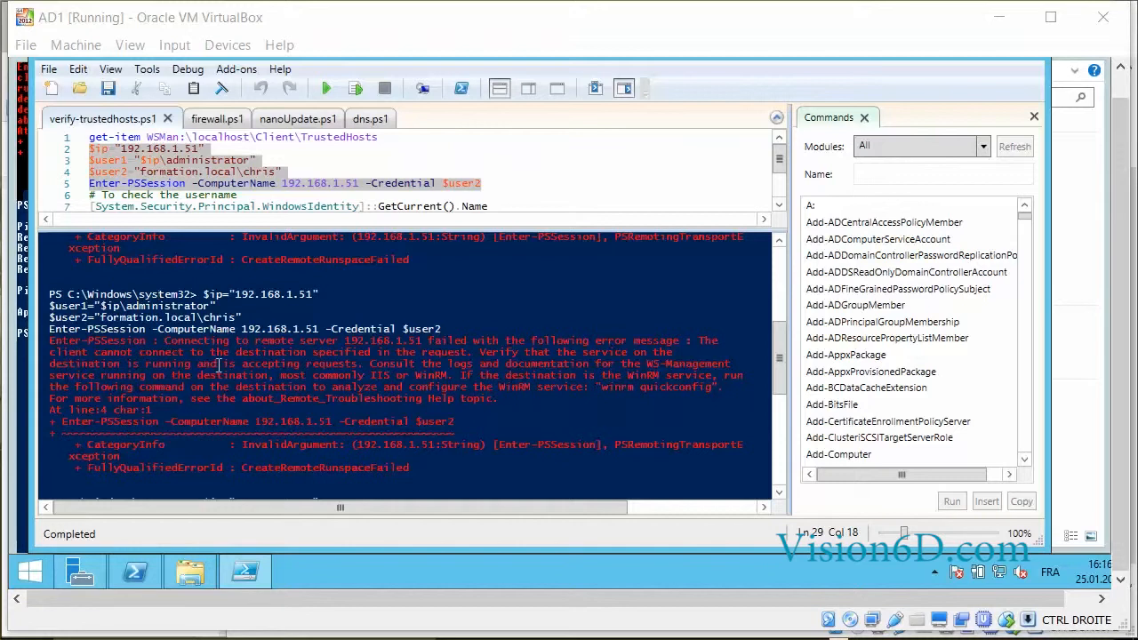
mouse_move(347, 369)
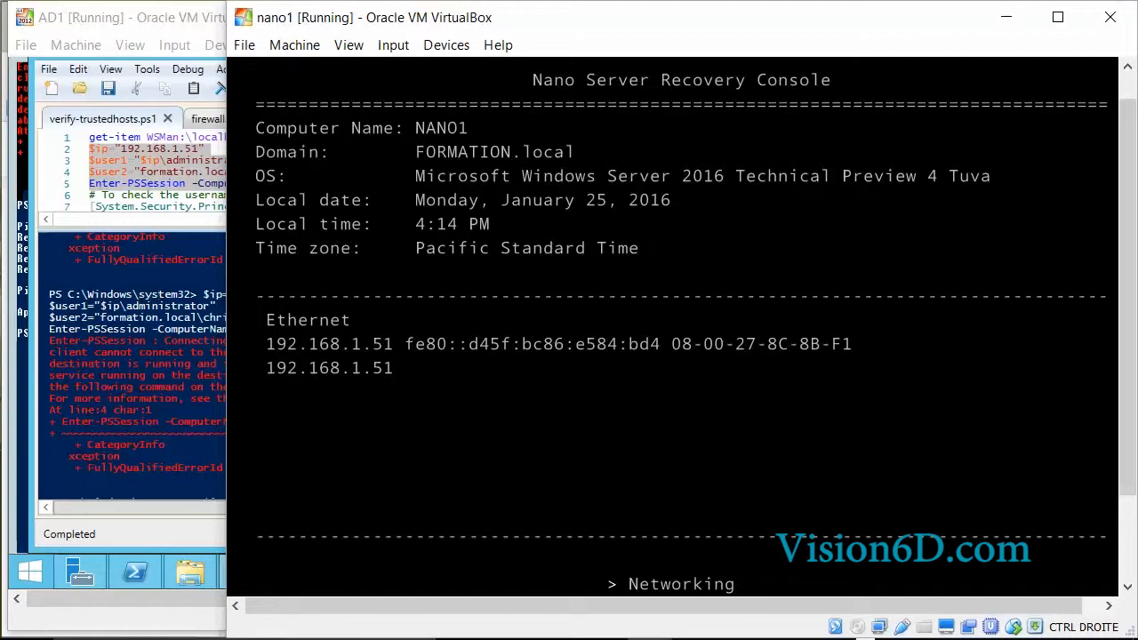
- Scroll down NANO1's firewall rule list past the Windows Remote Management (HTTP-In) entries
scroll("down", 3)
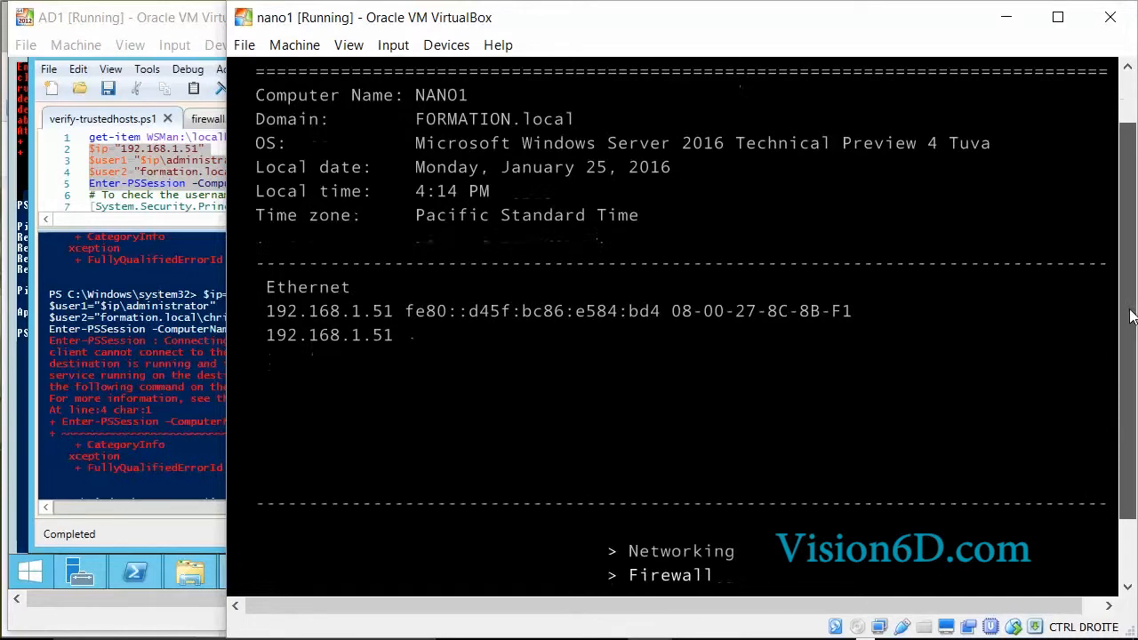
scroll("down", 3)
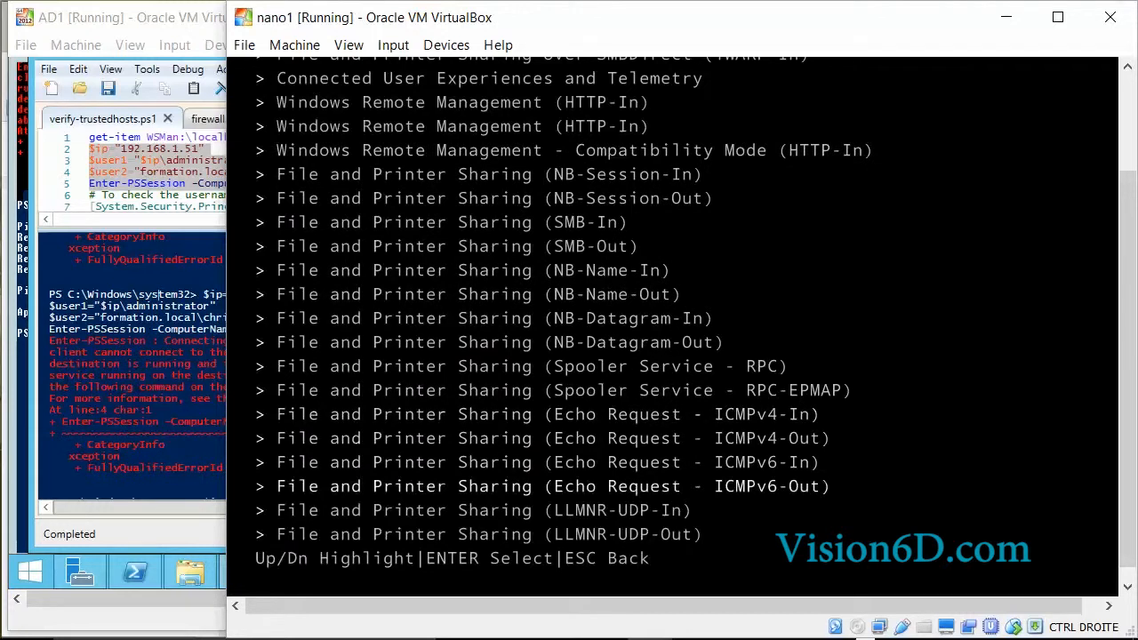
- Scroll to Windows Management Instrumentation (WMI-In) and view its rule details
scroll("down", 3)
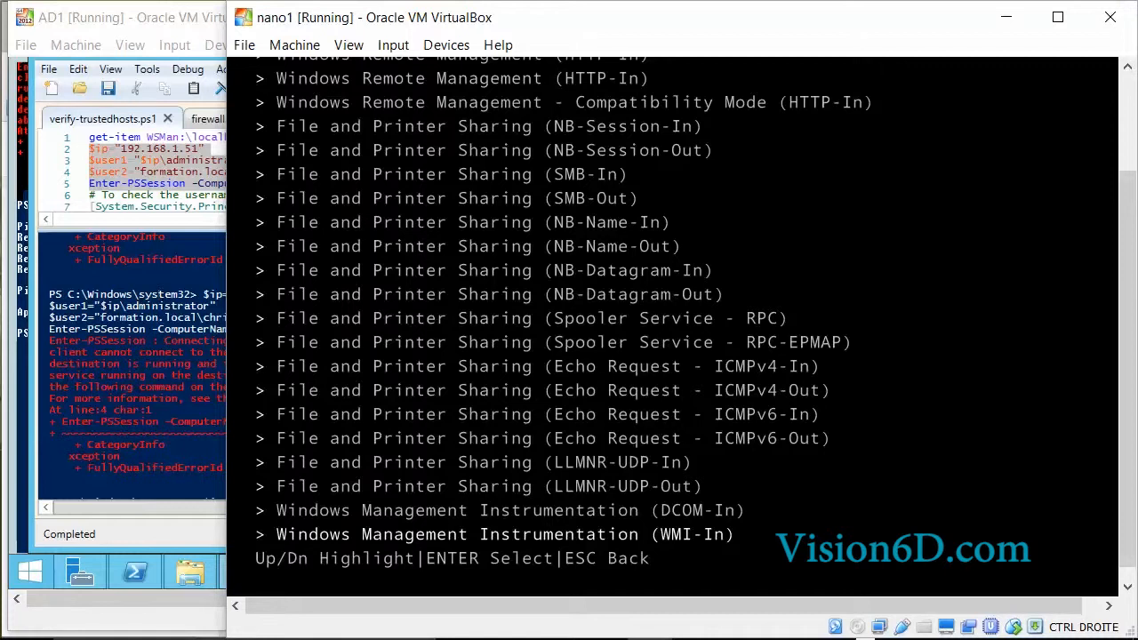
key("Return")
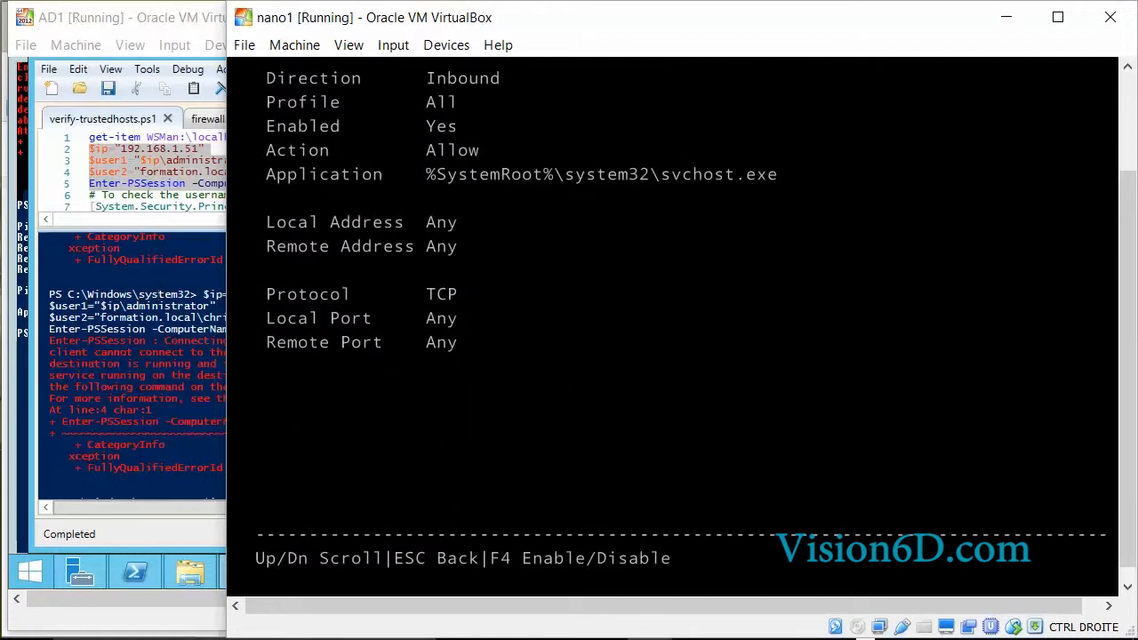
- Toggle the WMI-In rule with F4 so Enabled reads No
key("f4")
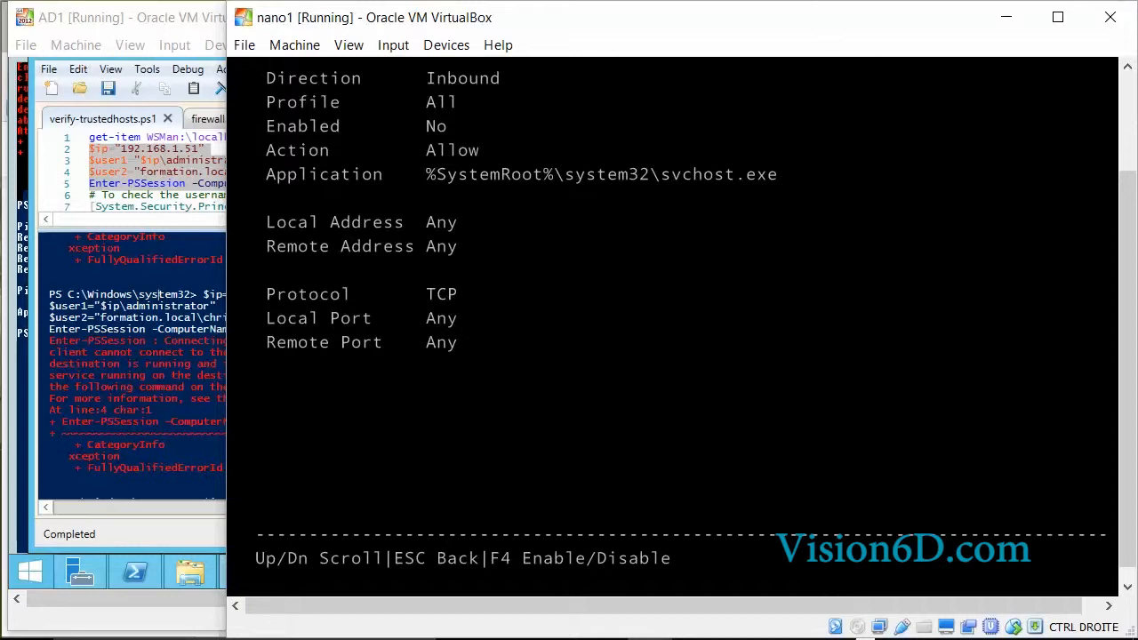
key("f4")
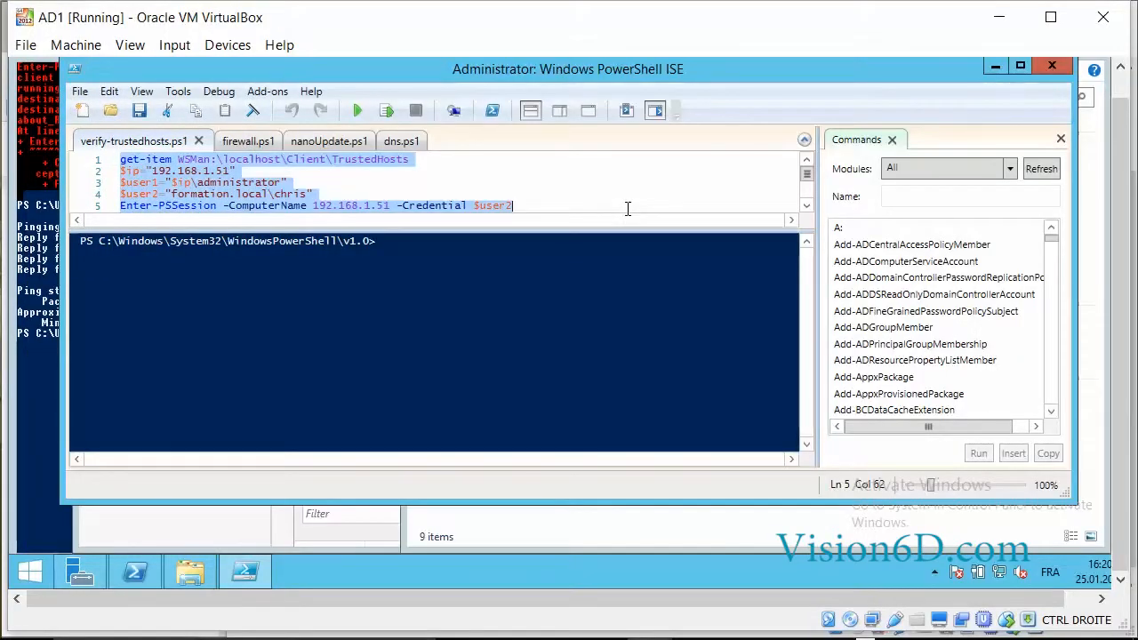
mouse_move(401, 114)
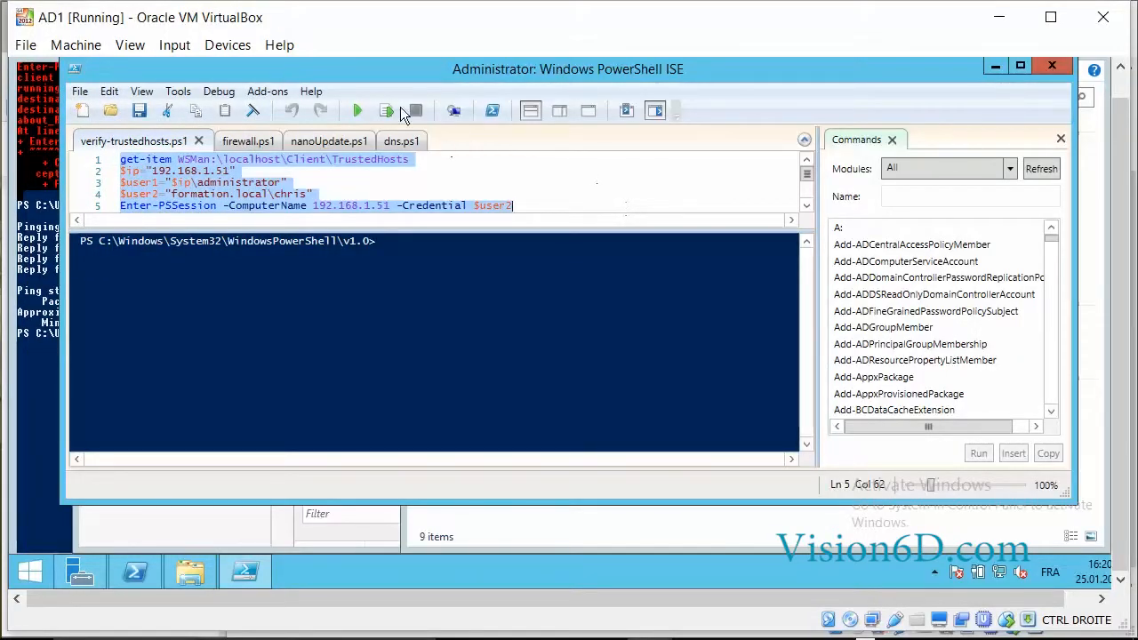
- Run the selected Enter-PSSession lines to open a remote prompt on 192.168.1.51
left_click(356, 110)
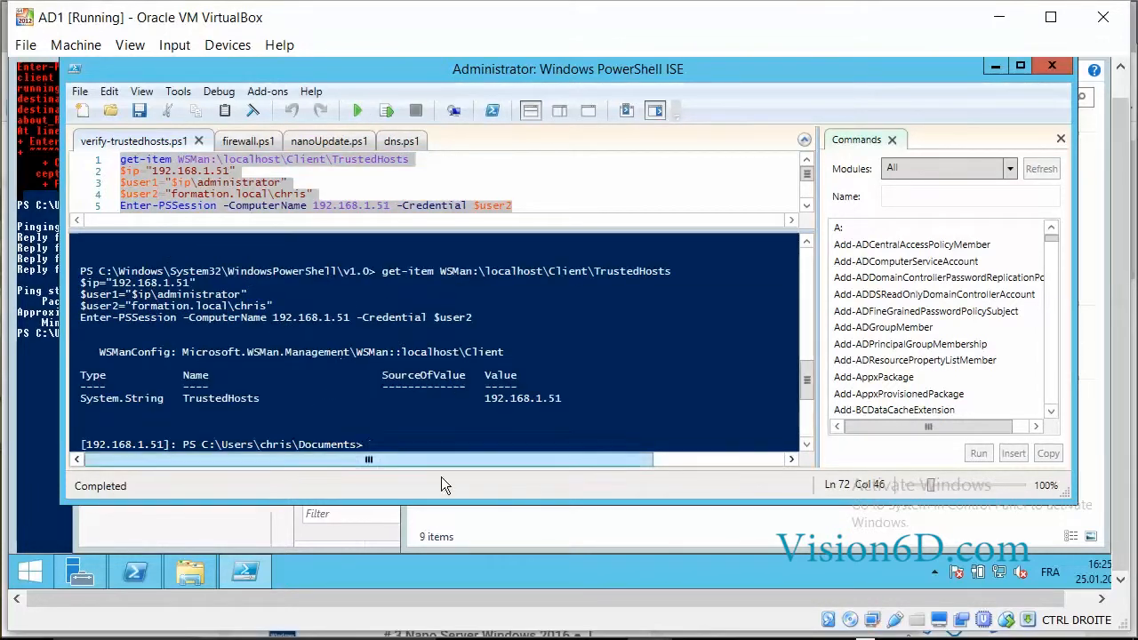
mouse_move(471, 495)
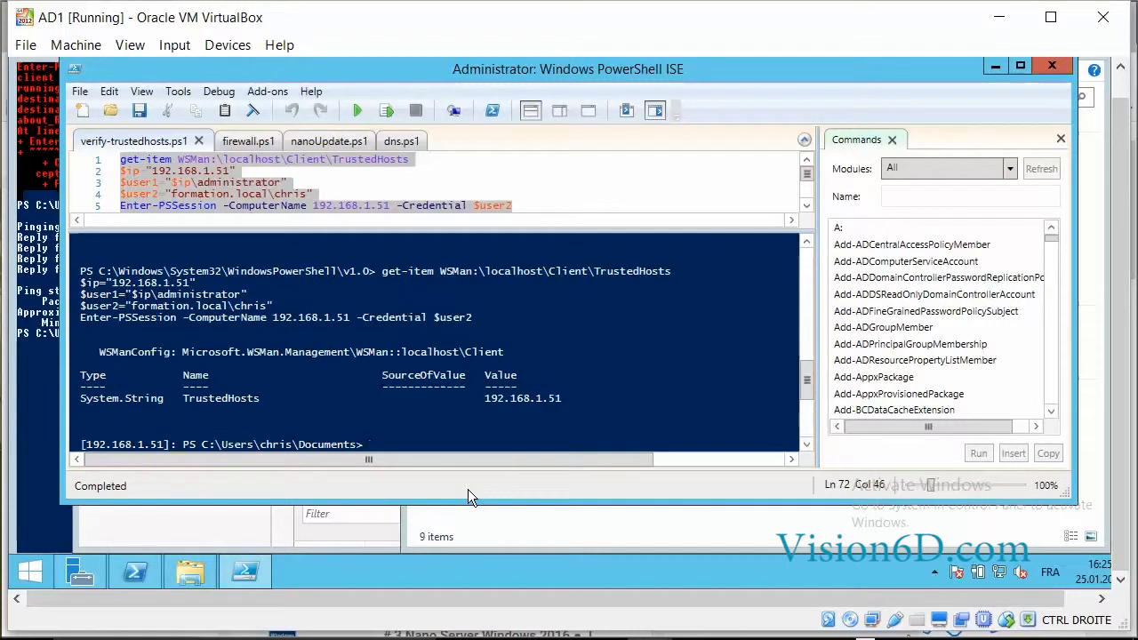